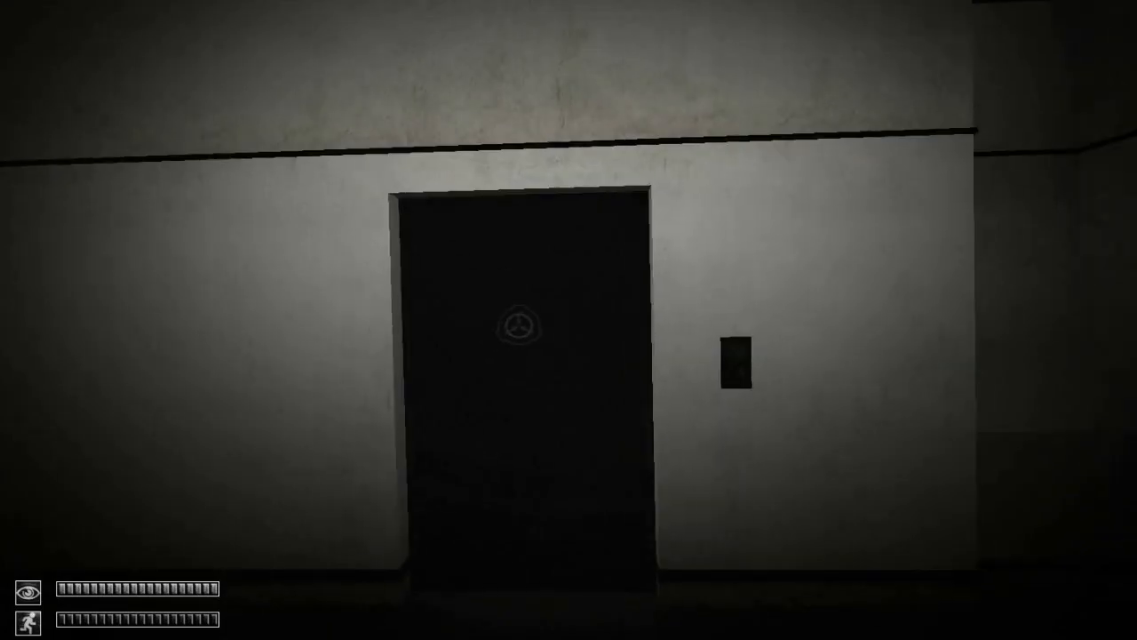
mouse_move(568, 320)
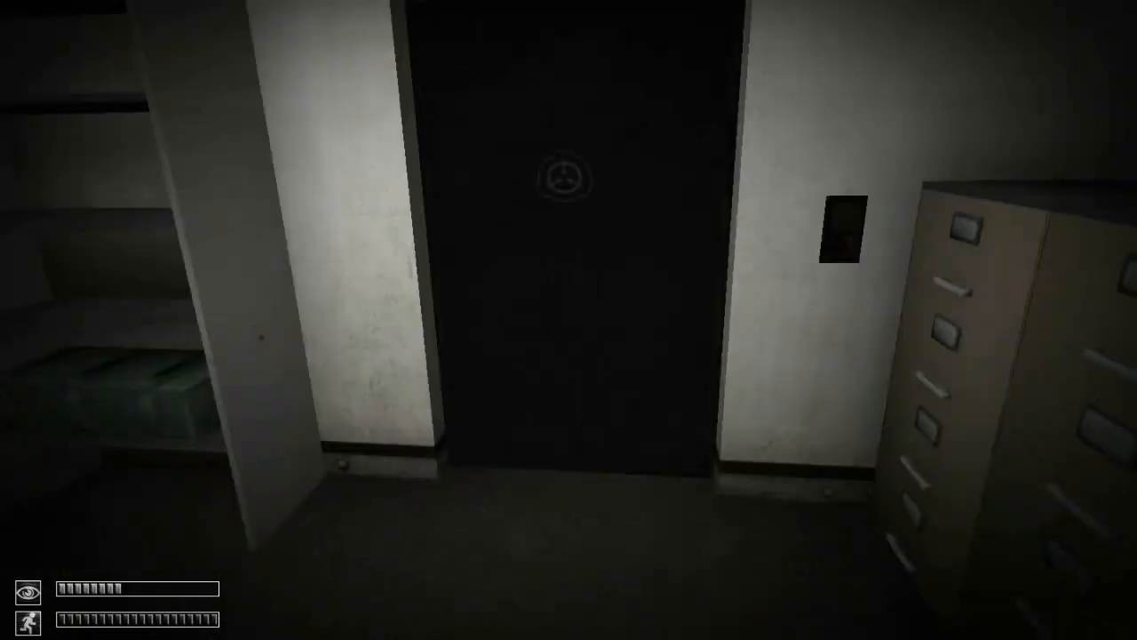
mouse_move(568, 320)
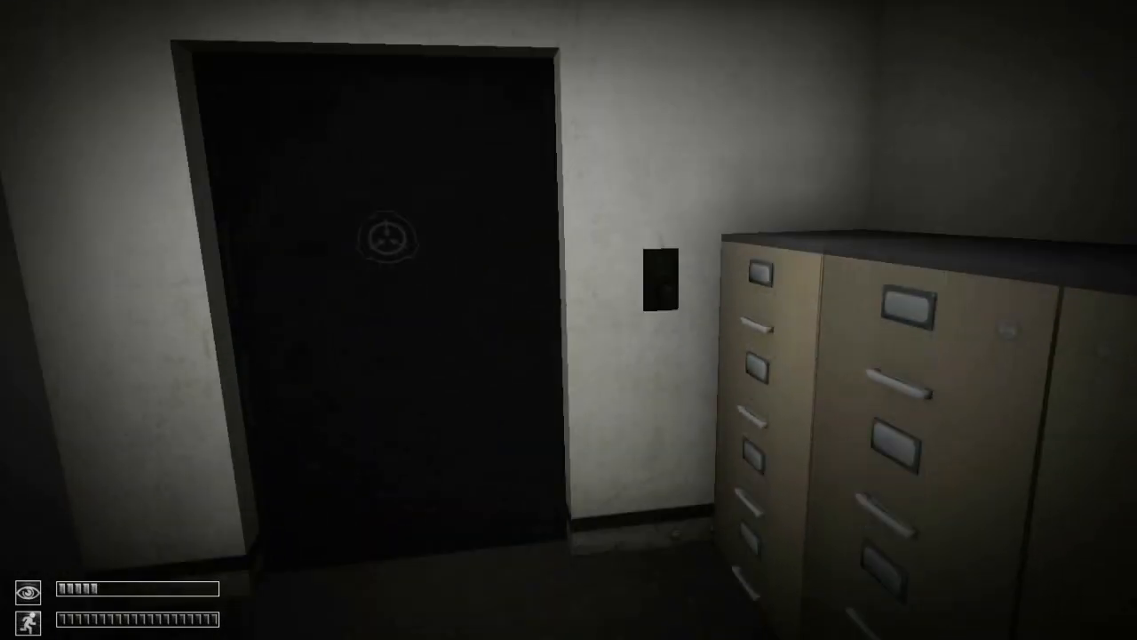